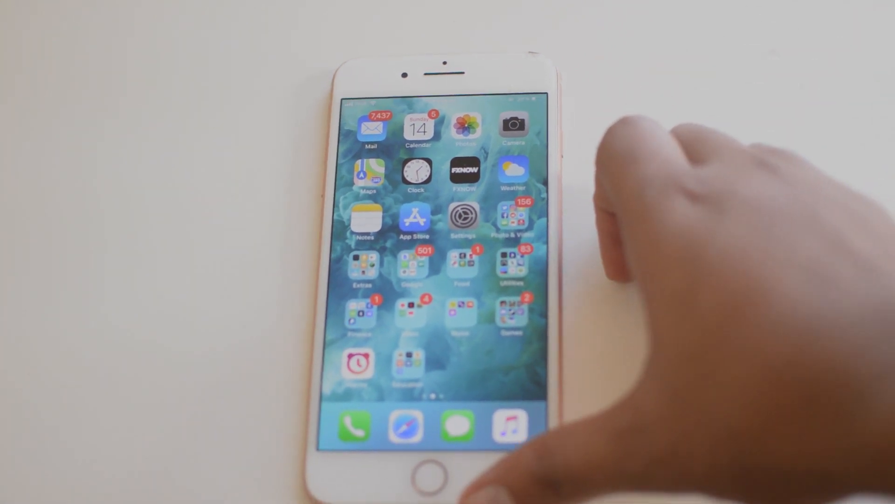
# Go to Settings > General > Accessibility > Display Accommodations > Invert Colors and enable Smart Invert
pyautogui.click(463, 220)
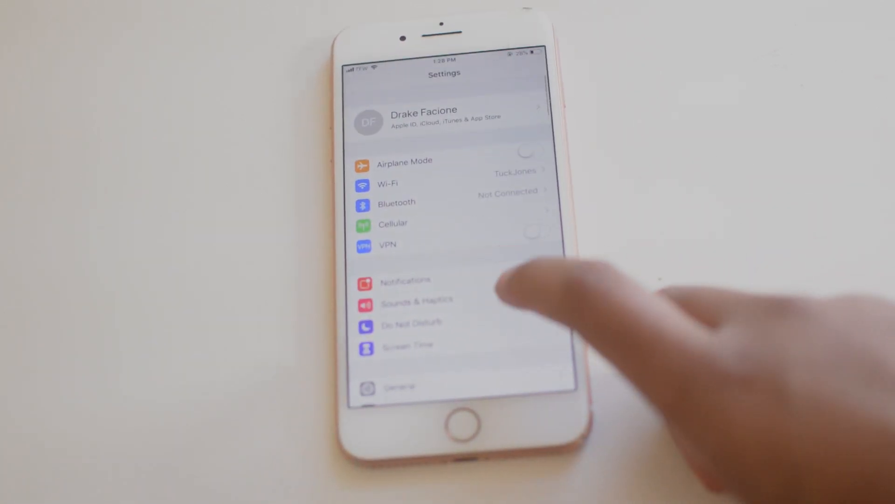
pyautogui.click(399, 386)
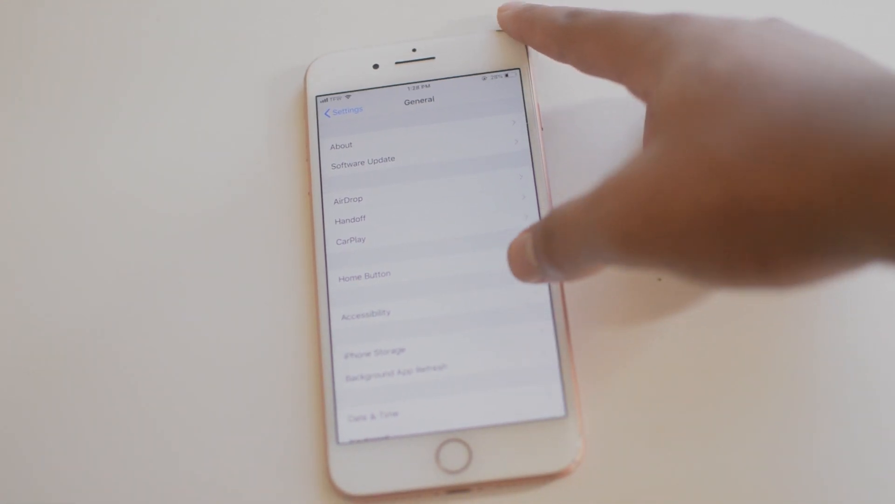
pyautogui.click(366, 313)
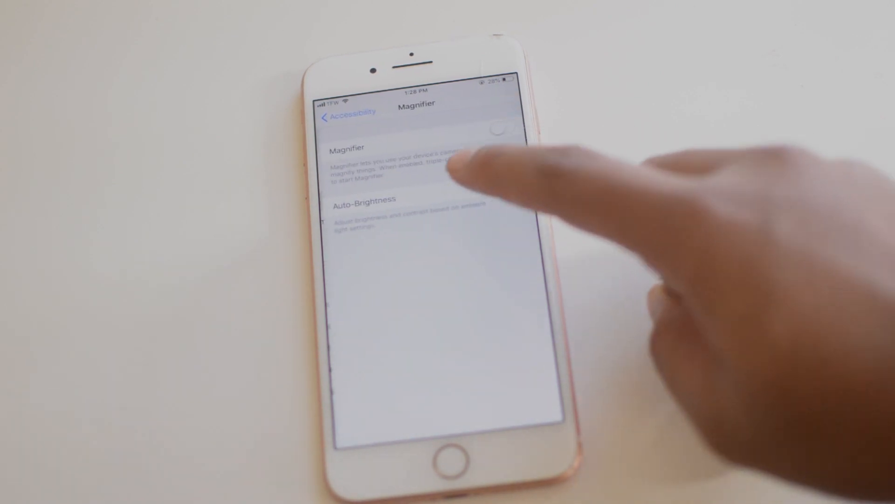
pyautogui.click(343, 111)
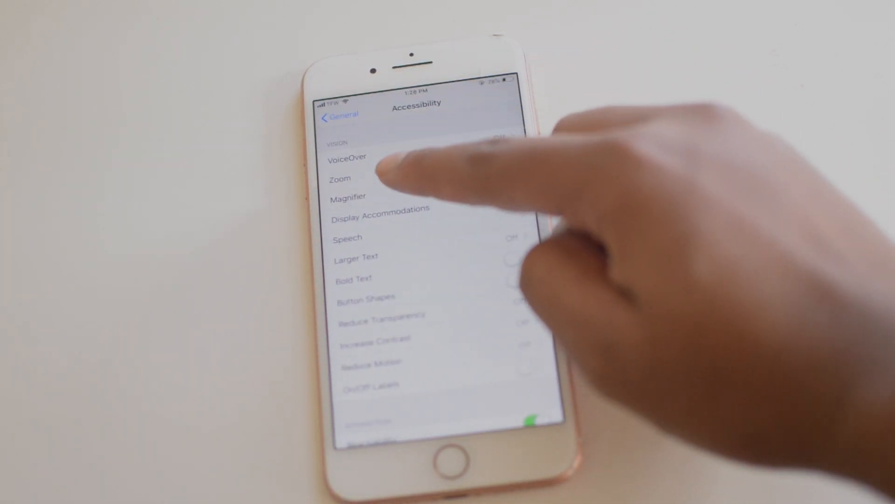
pyautogui.click(379, 217)
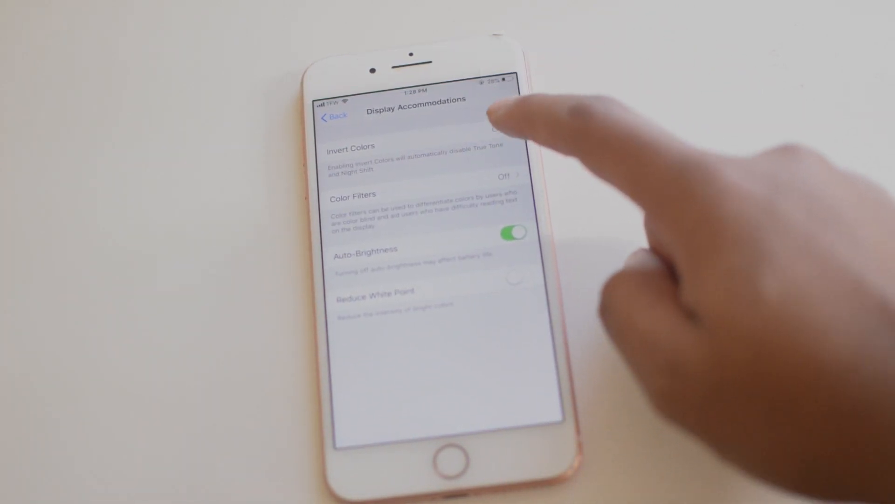
pyautogui.click(417, 160)
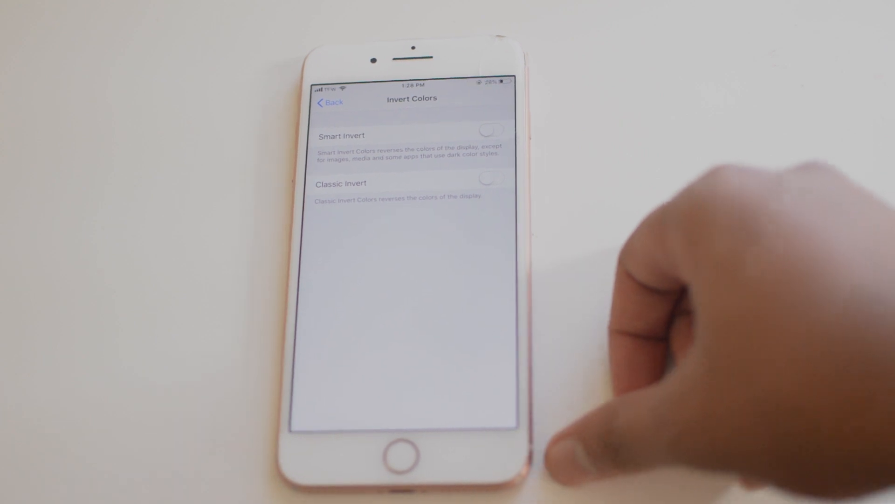
pyautogui.click(490, 129)
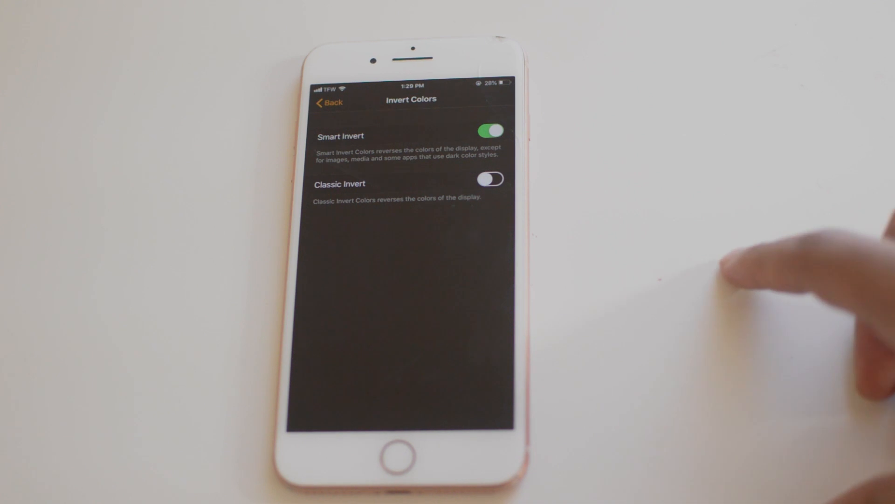
# Turn Smart Invert off, then switch Classic Invert on and back off
pyautogui.click(490, 131)
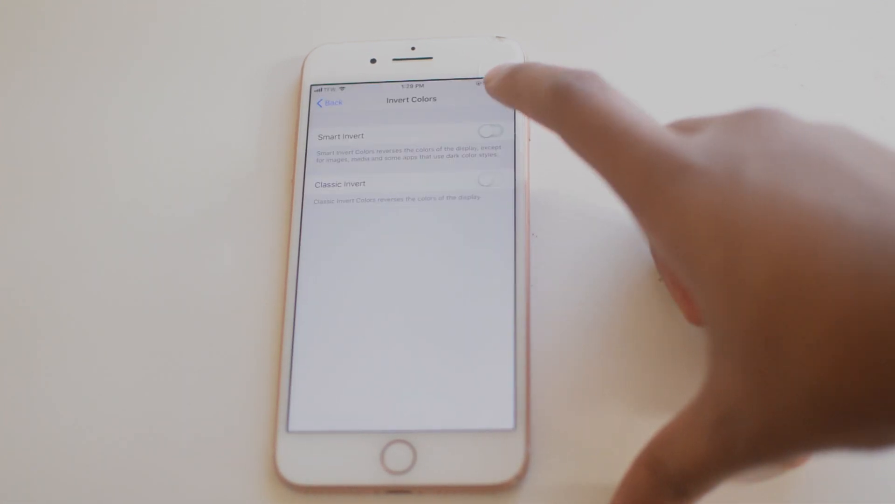
pyautogui.click(489, 181)
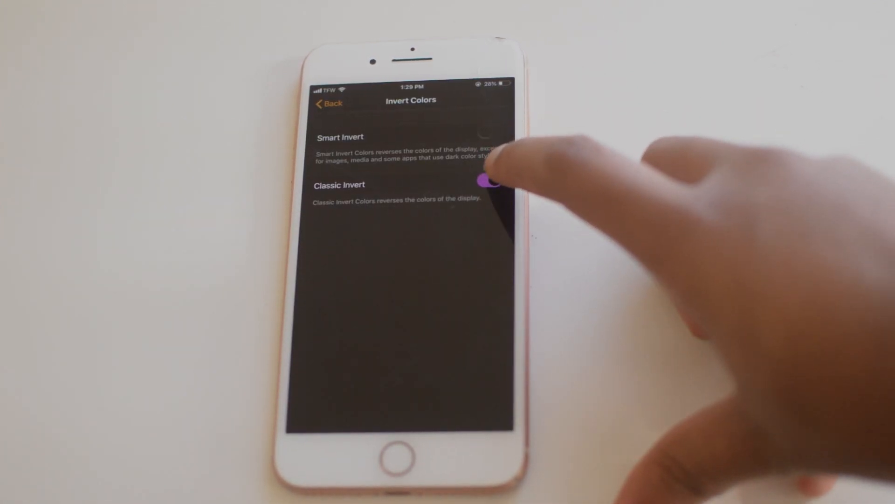
pyautogui.click(490, 131)
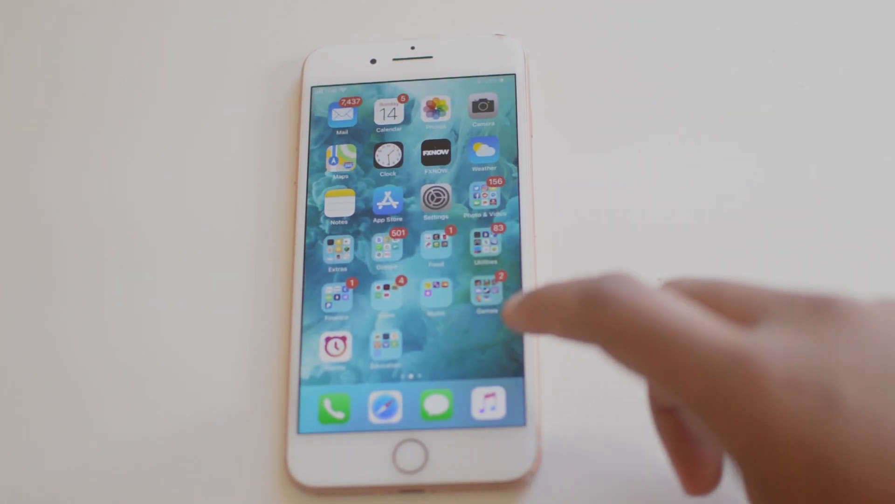
pyautogui.hscroll(-3)
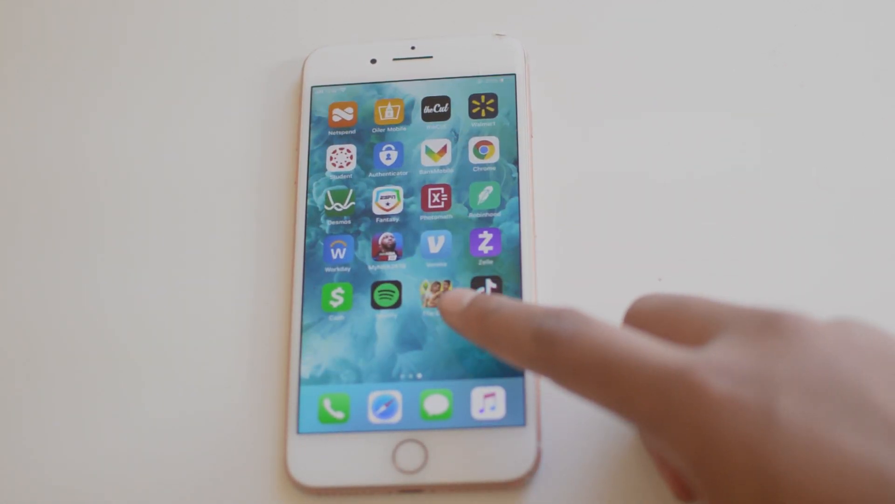
pyautogui.hscroll(3)
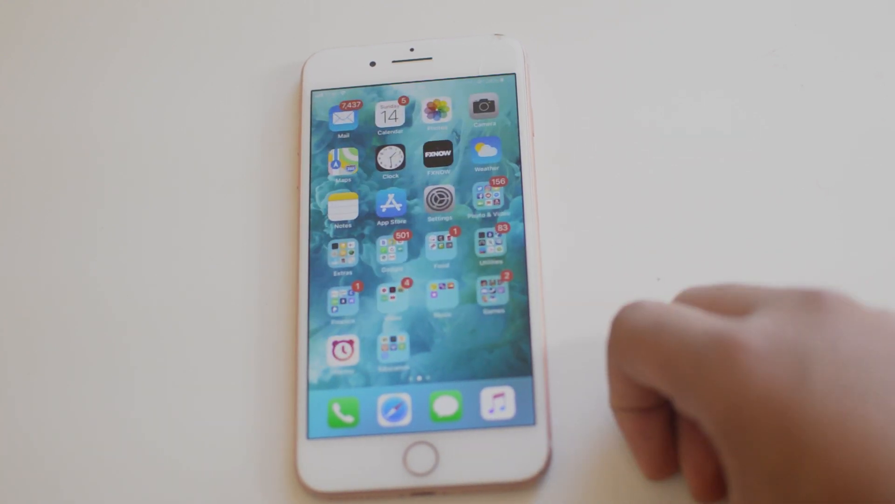